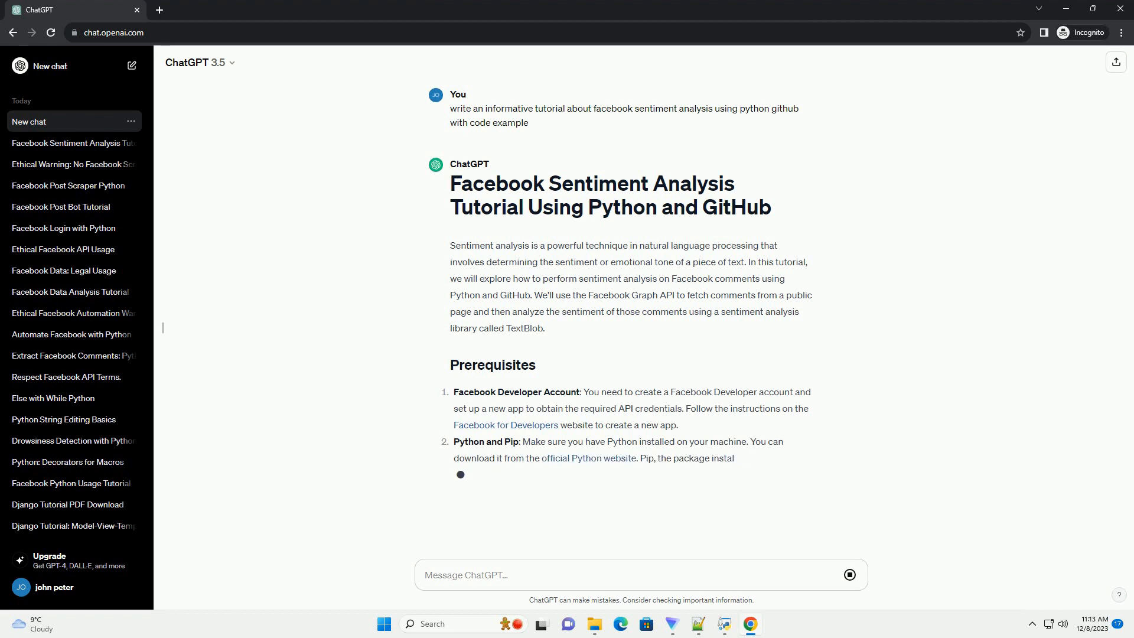
scroll("down", 3)
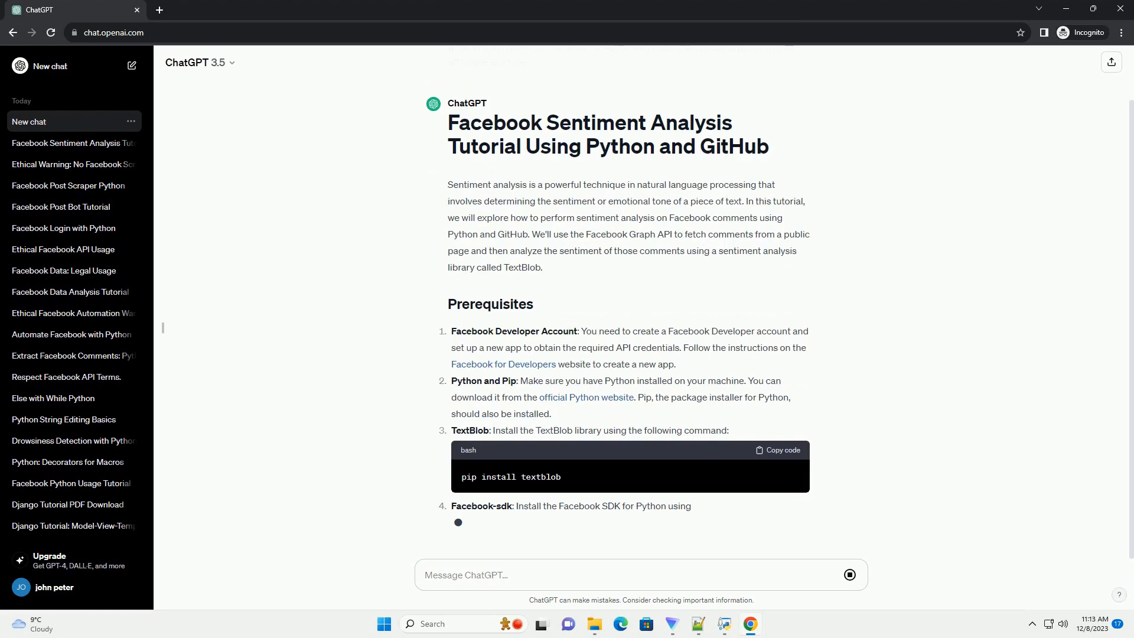
scroll("down", 3)
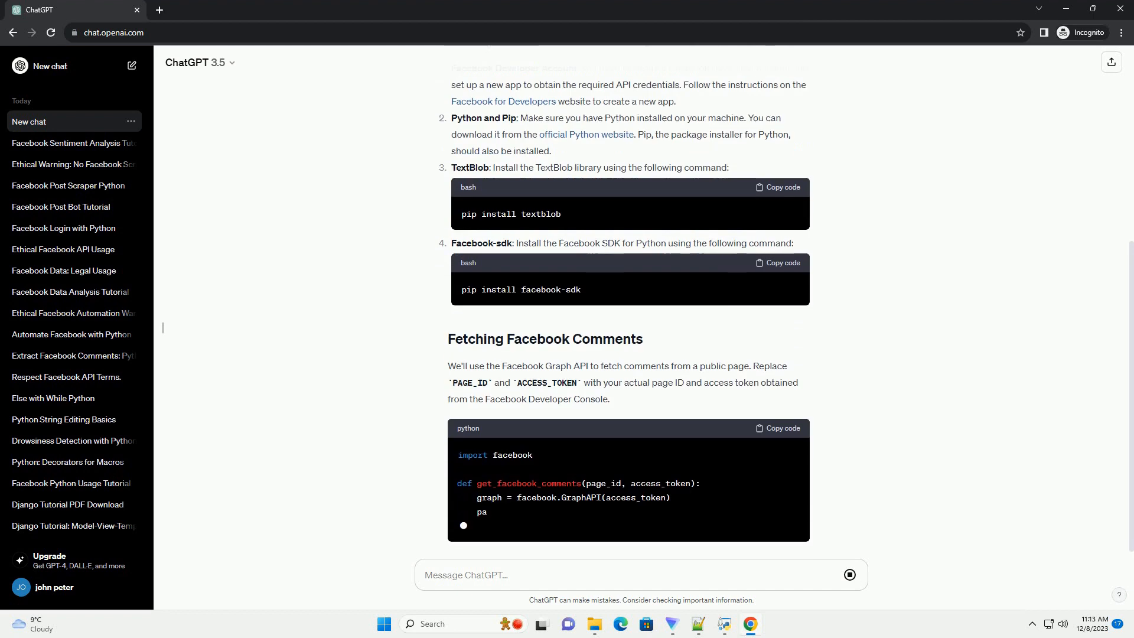
scroll("down", 3)
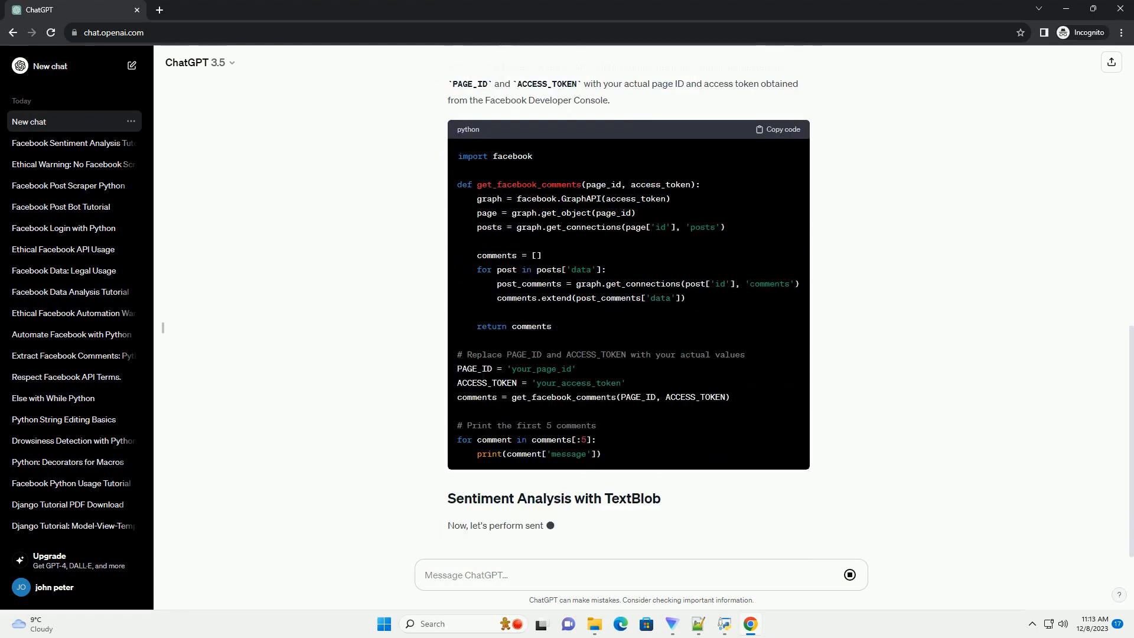
scroll("down", 3)
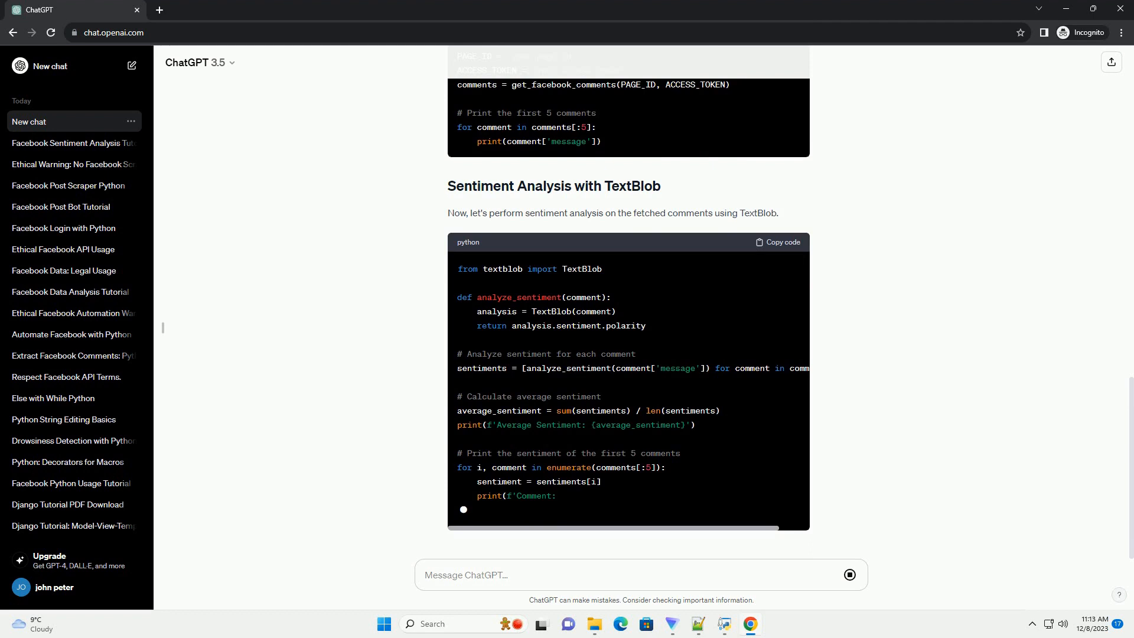
scroll("down", 3)
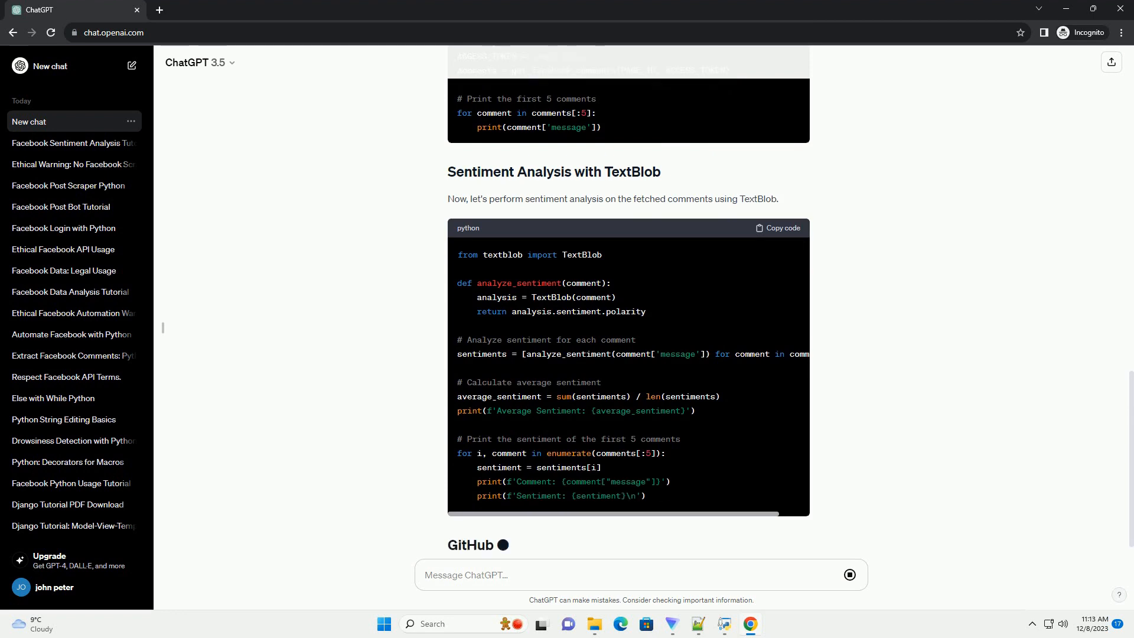
scroll("down", 3)
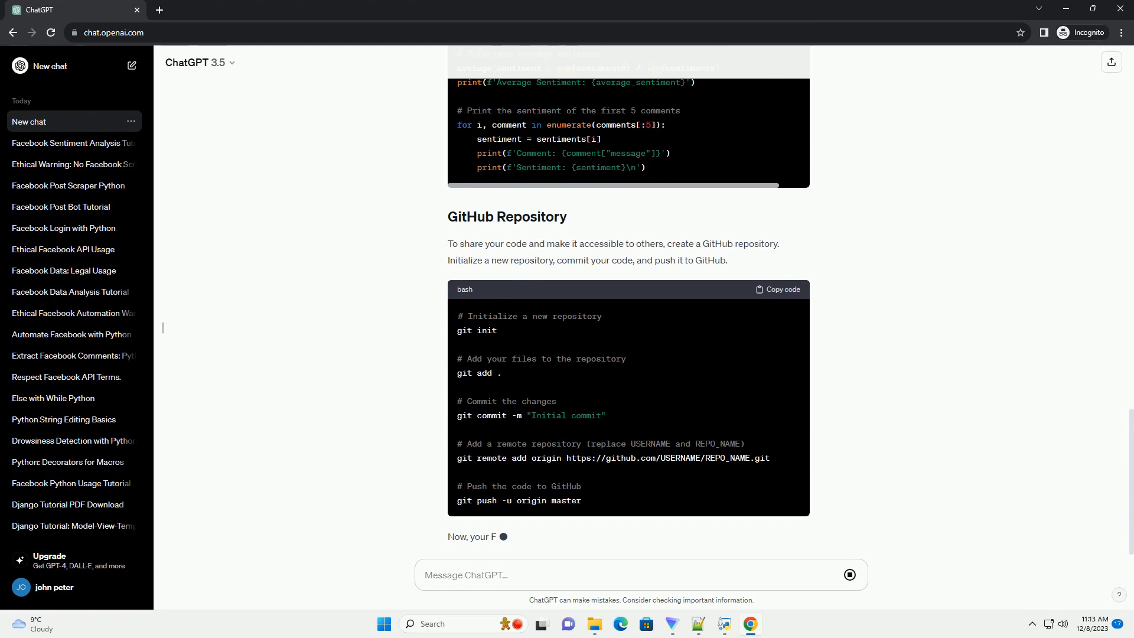
scroll("down", 3)
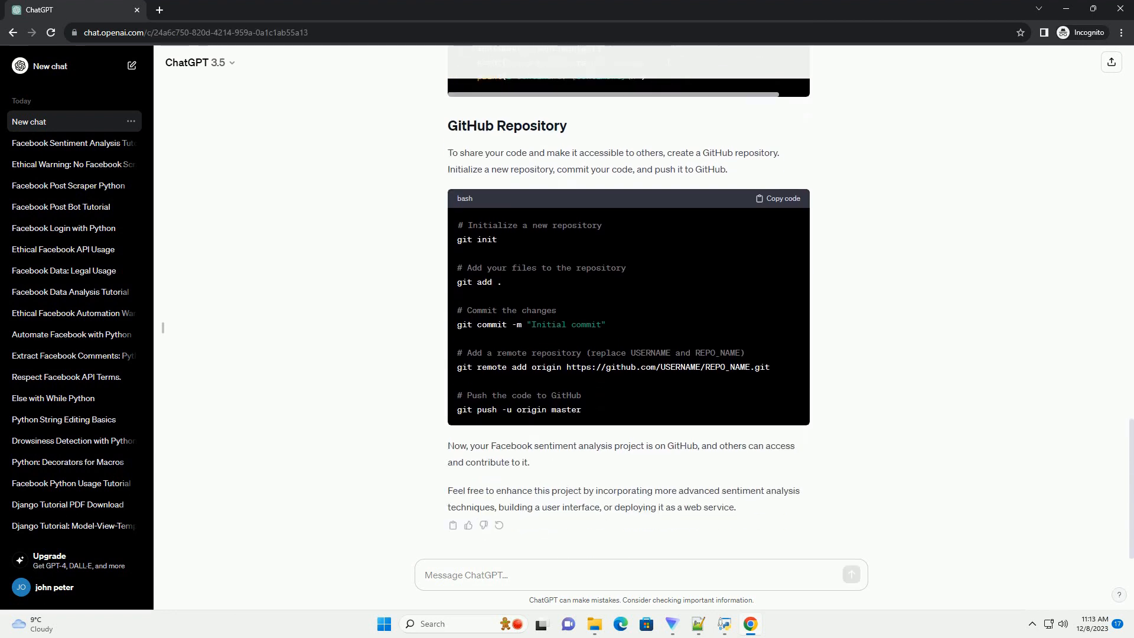
type("F")
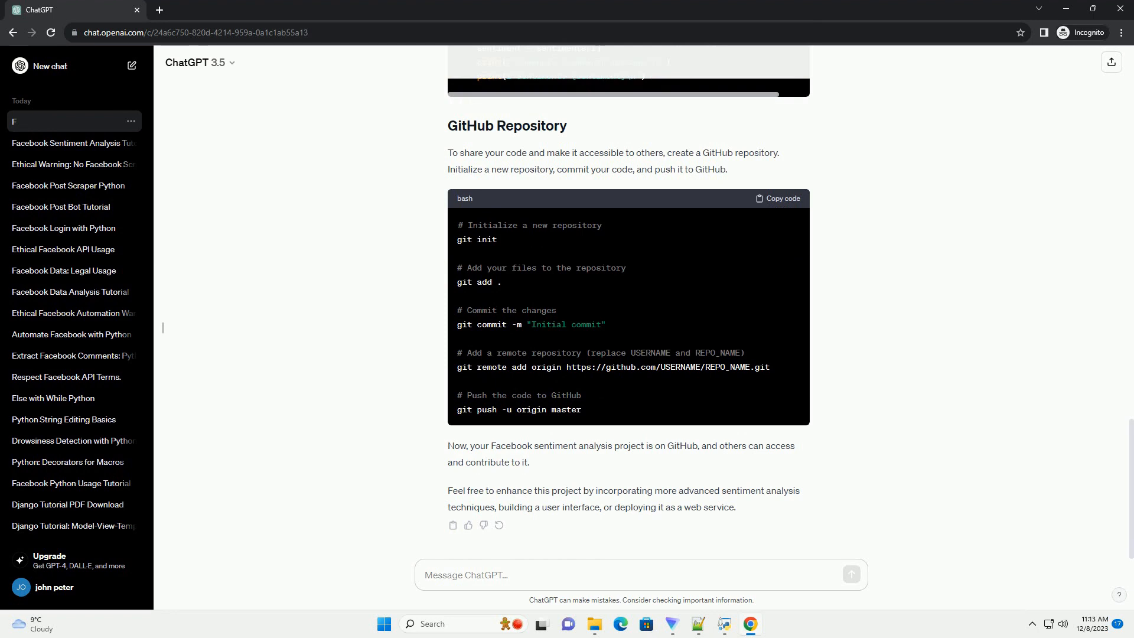
type("acebook S")
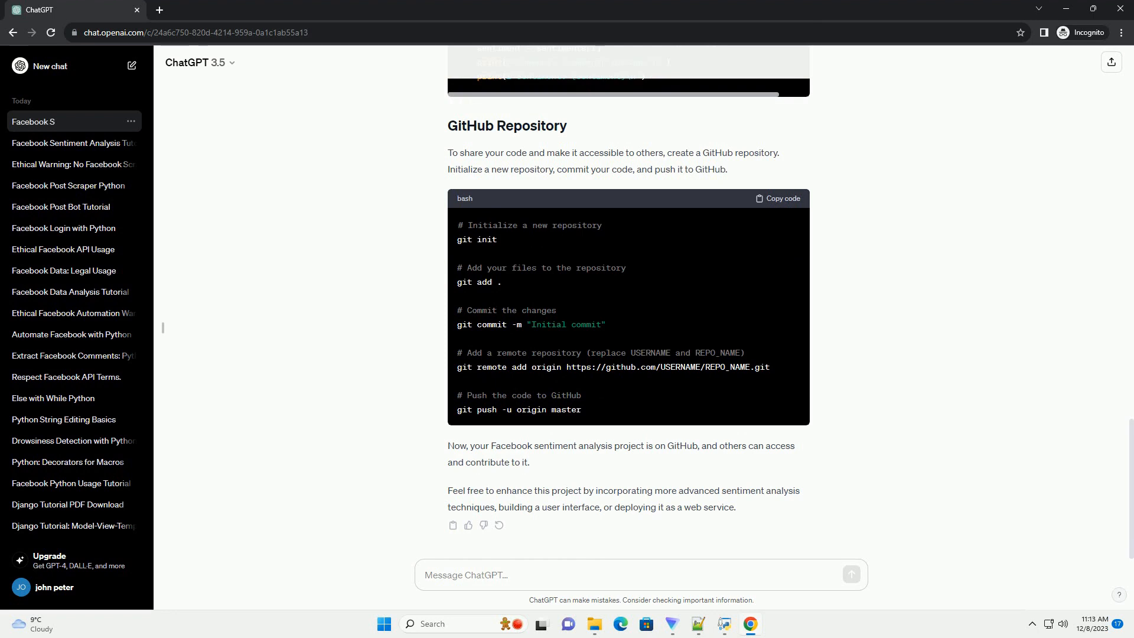